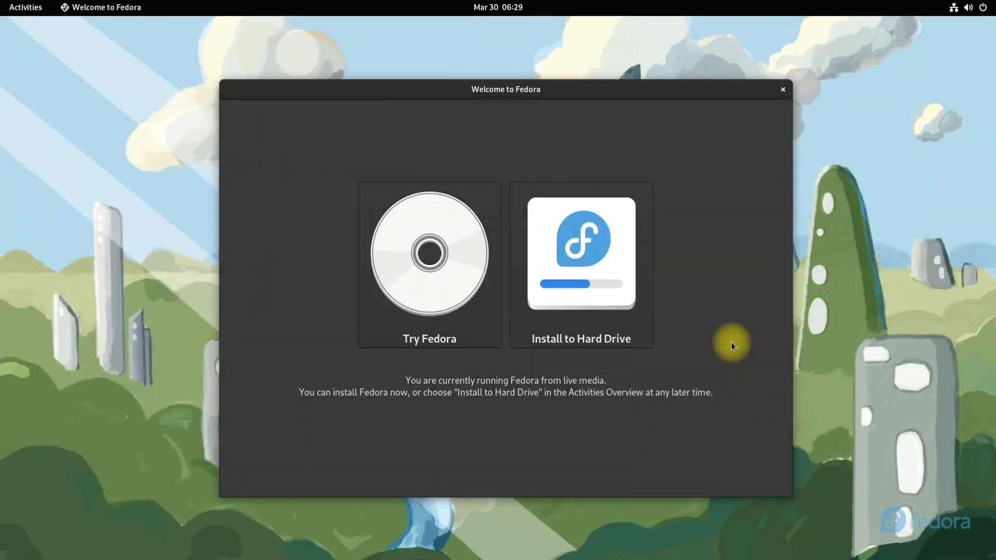
Launch Install to Hard Drive, reaching the installer's English (United States) language step
left_click(782, 89)
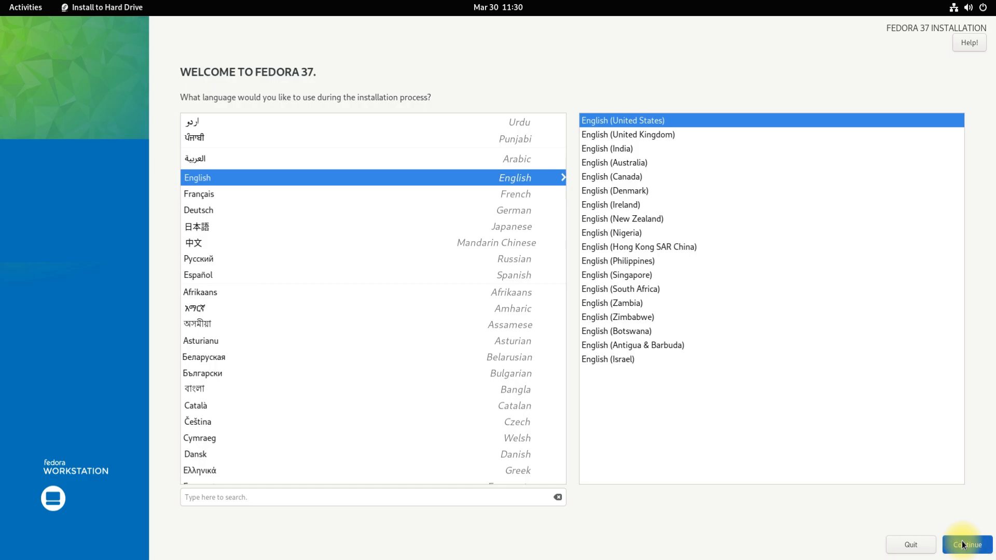
Keep English, select the 256 GiB disk with Custom storage configuration, and enter manual partitioning
left_click(967, 544)
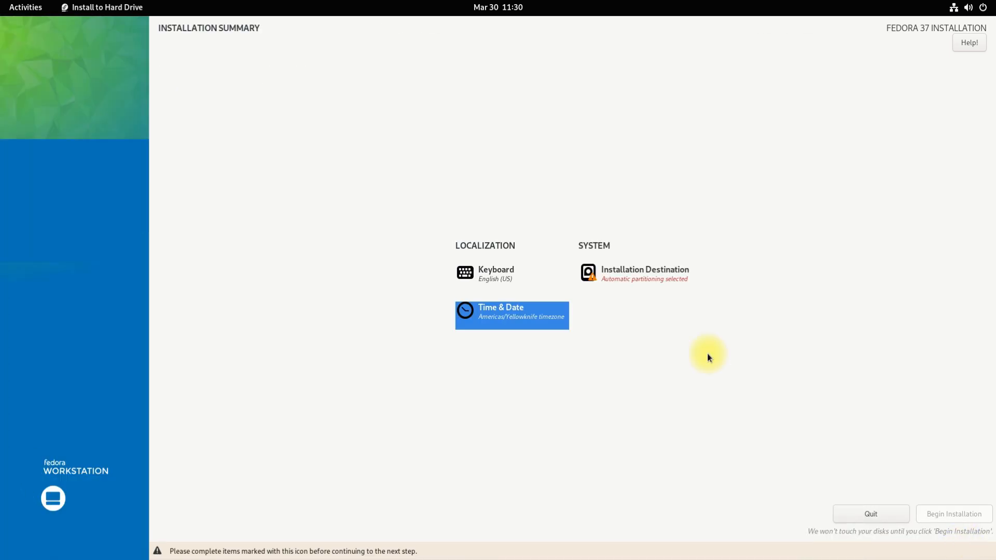
left_click(644, 273)
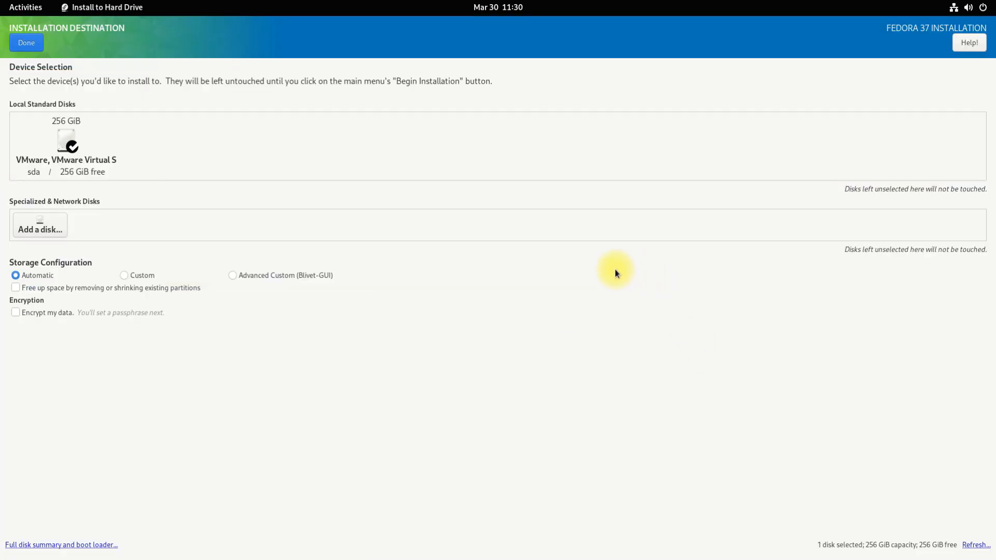
left_click(65, 145)
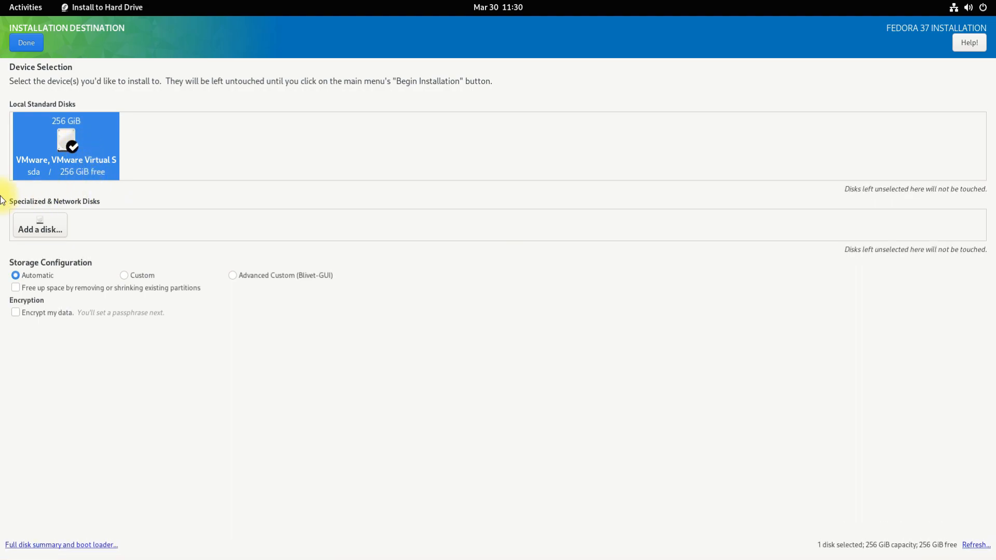
left_click(125, 275)
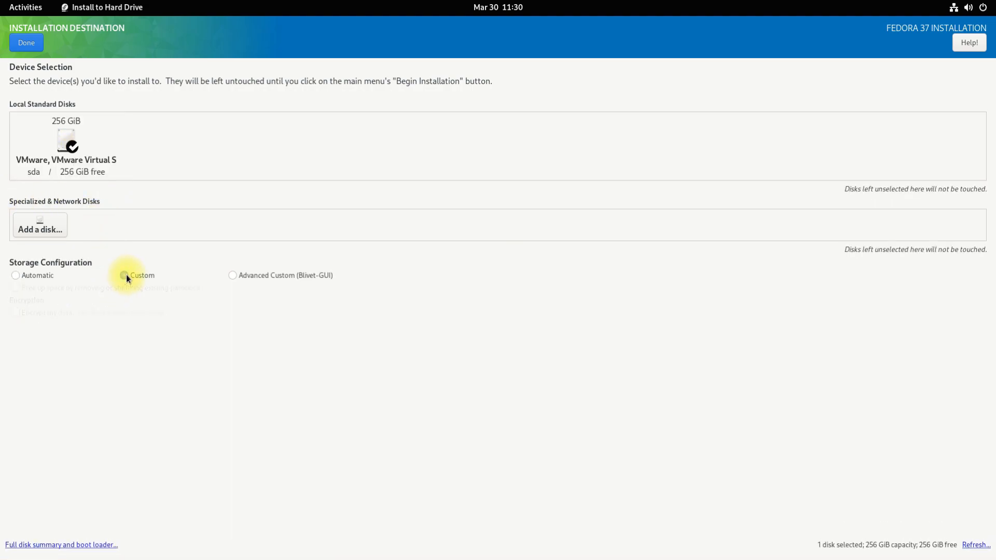
left_click(125, 275)
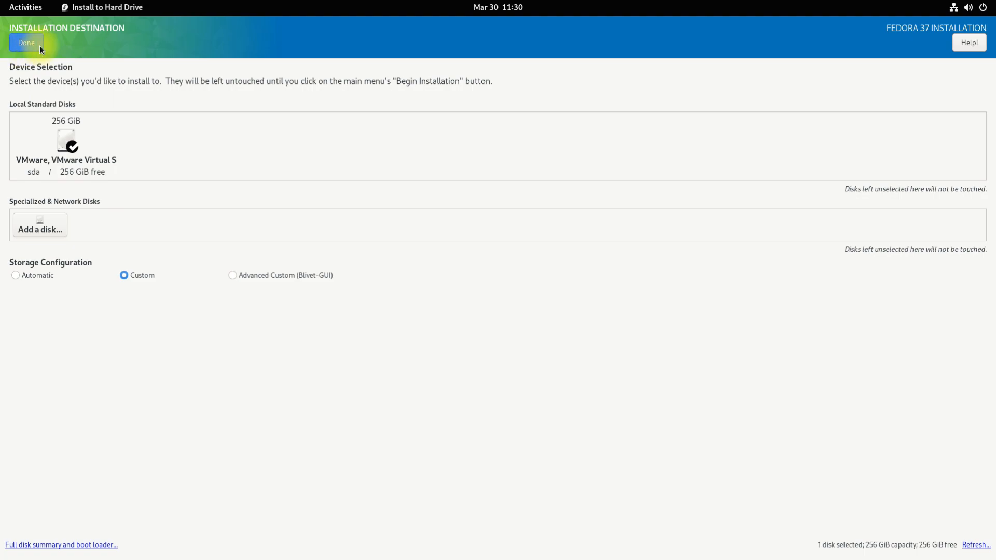
left_click(26, 43)
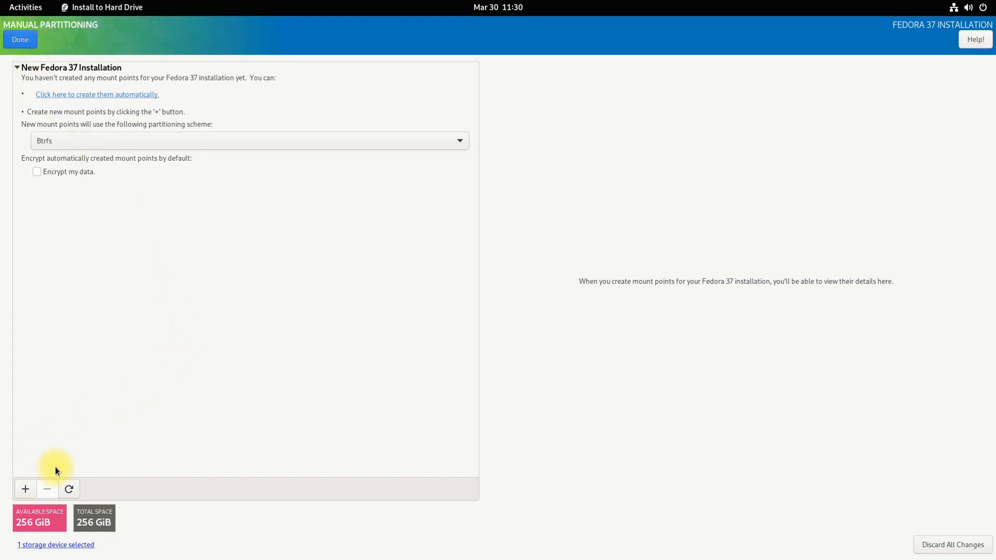
mouse_move(79, 455)
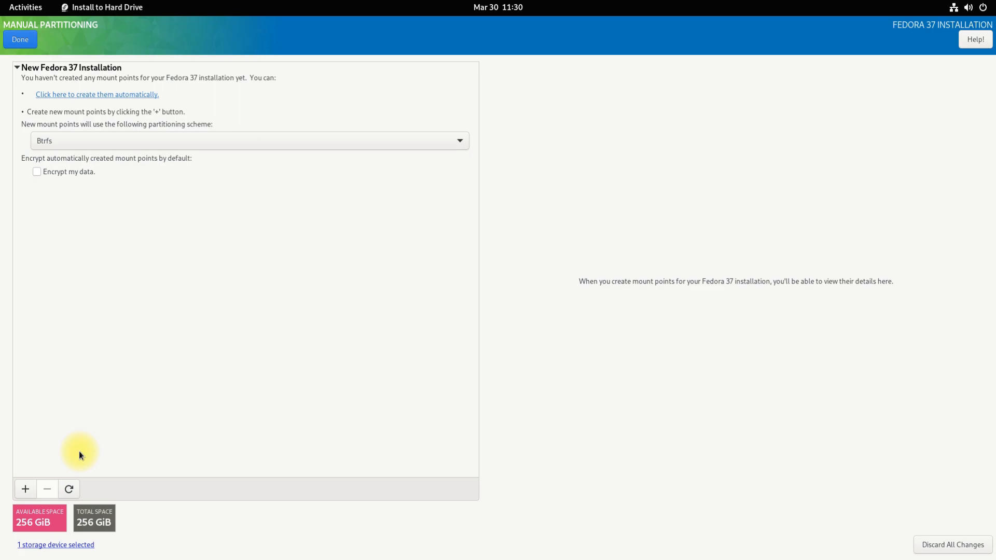
mouse_move(83, 451)
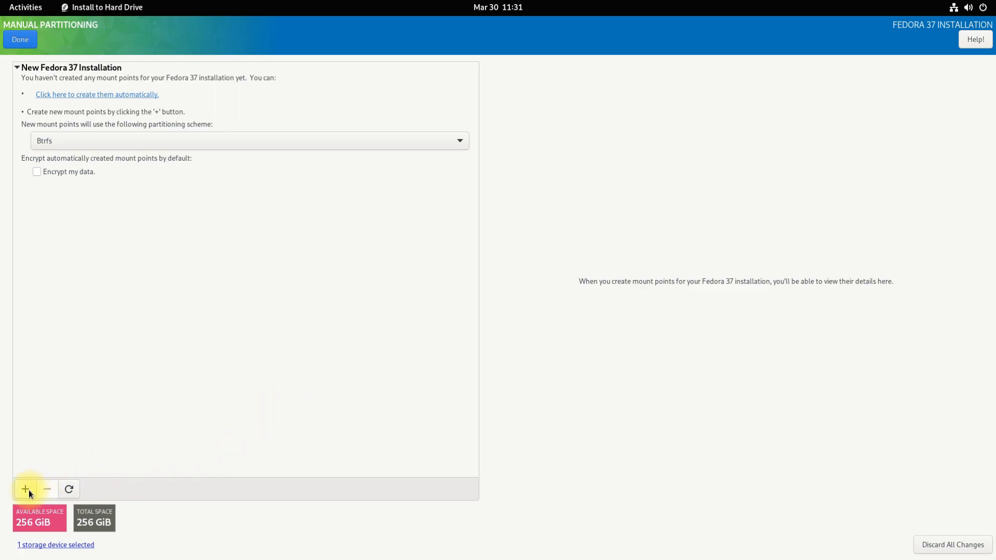
Add a 512 MiB /boot/efi mount point as the EFI System Partition
left_click(25, 490)
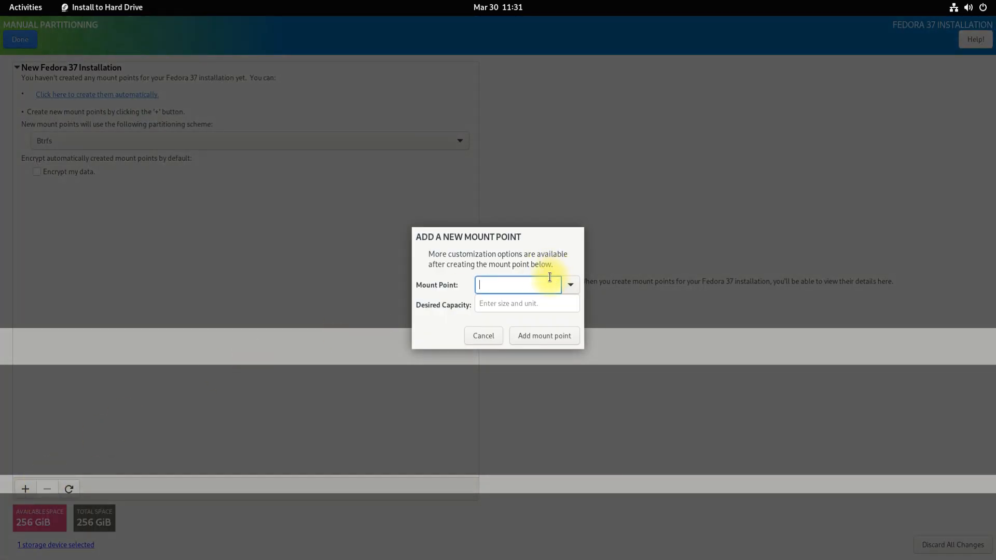
left_click(569, 285)
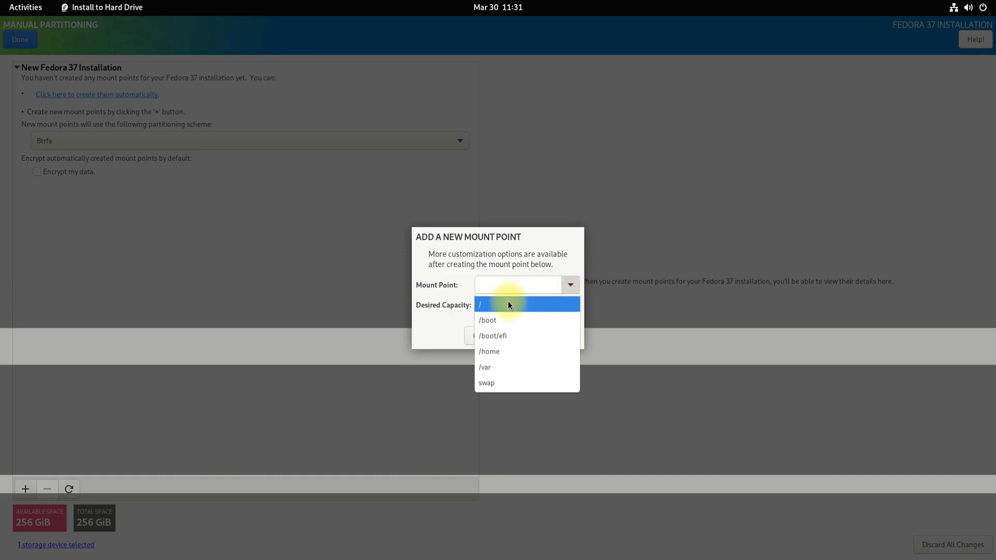
left_click(492, 336)
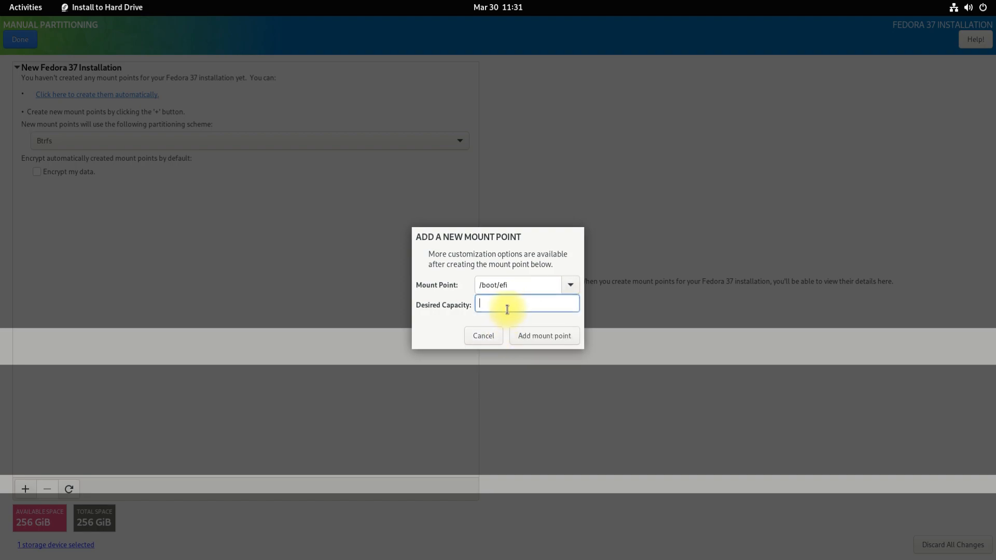
type("512")
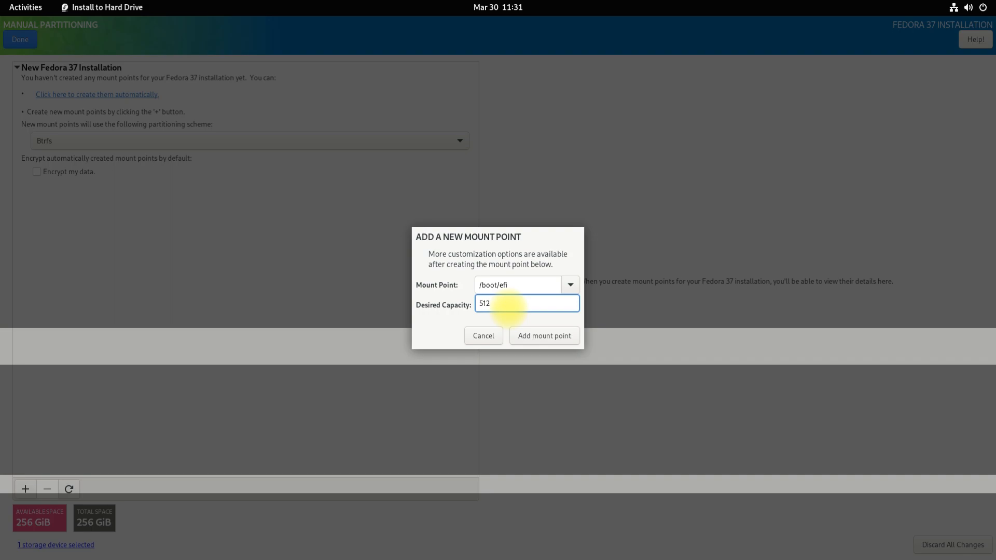
left_click(543, 336)
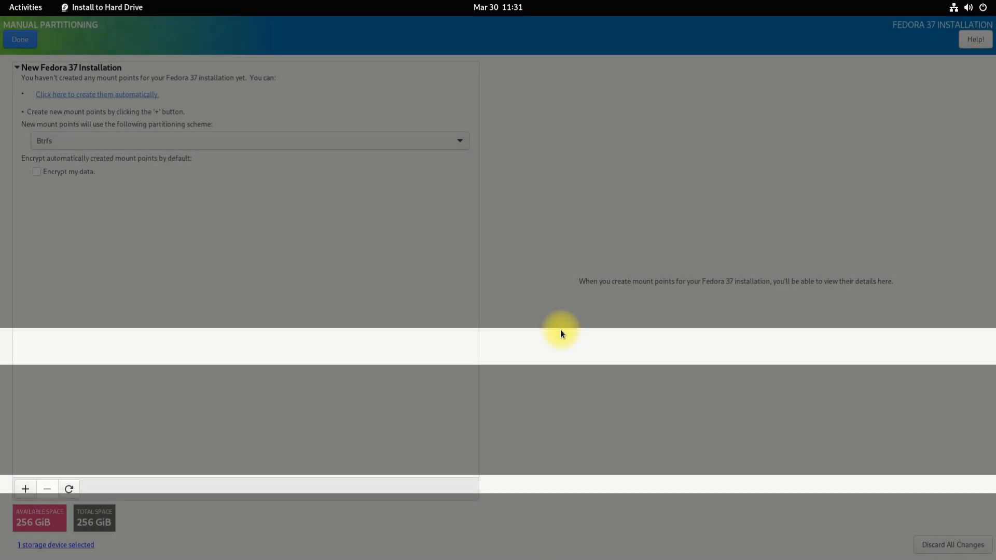
left_click(97, 94)
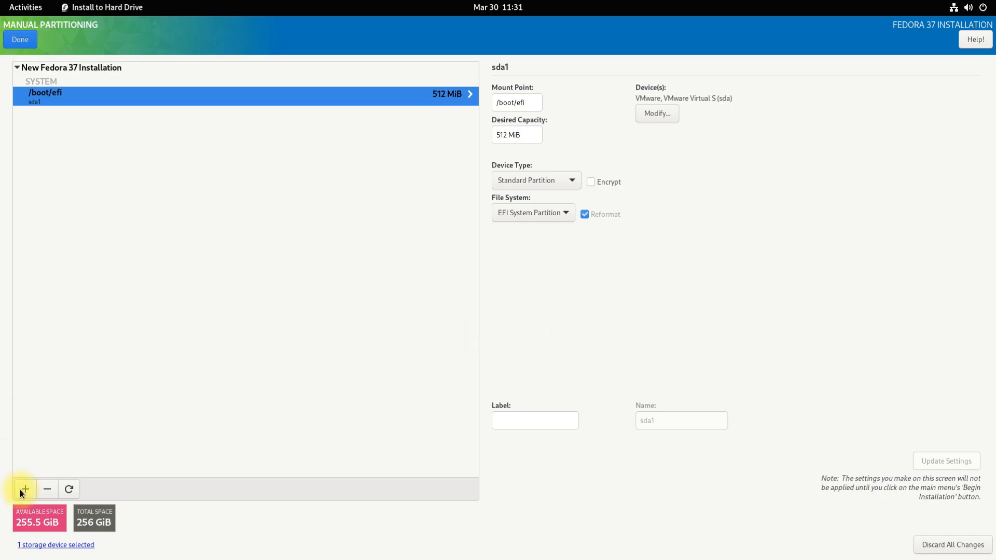
Add an 8 GiB (8192 MiB) swap mount point
left_click(25, 489)
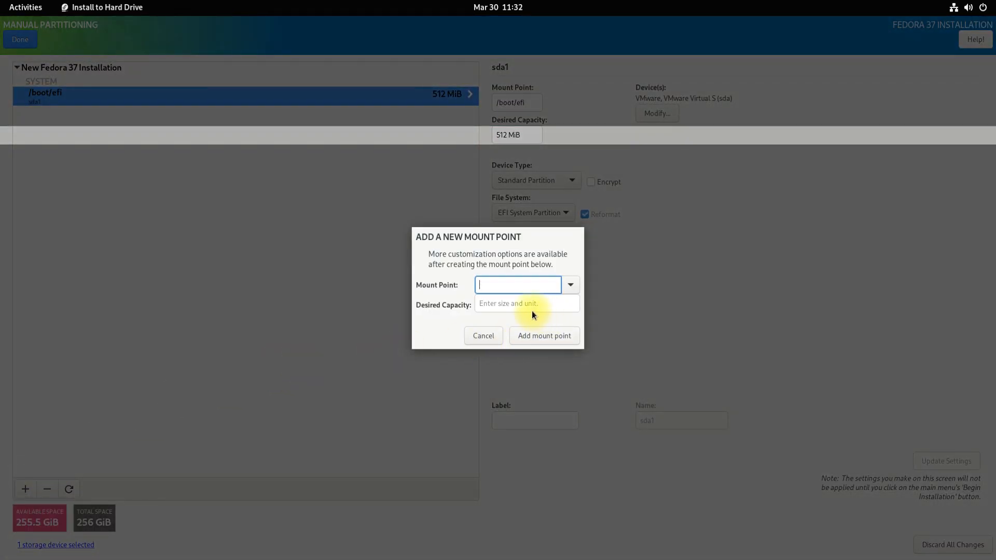
left_click(570, 285)
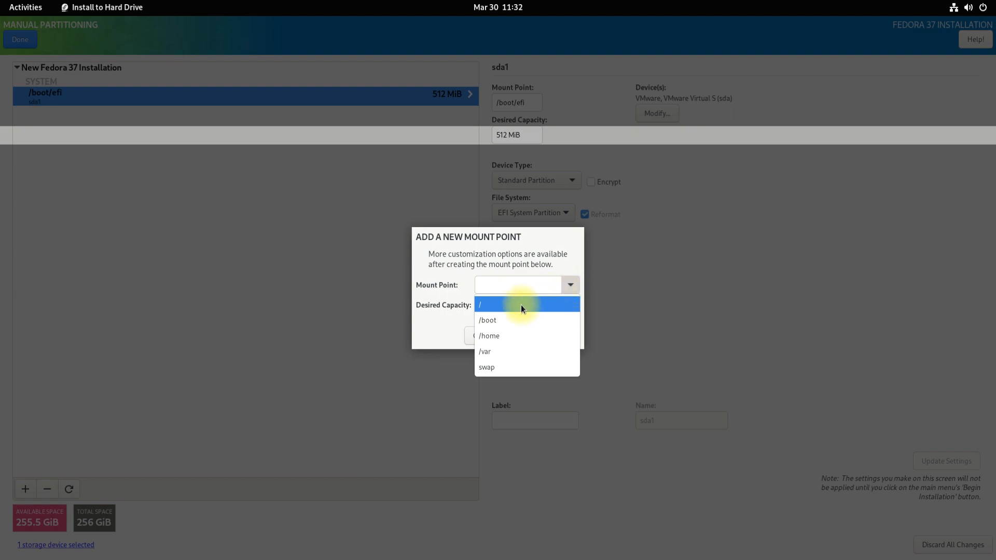
mouse_move(498, 368)
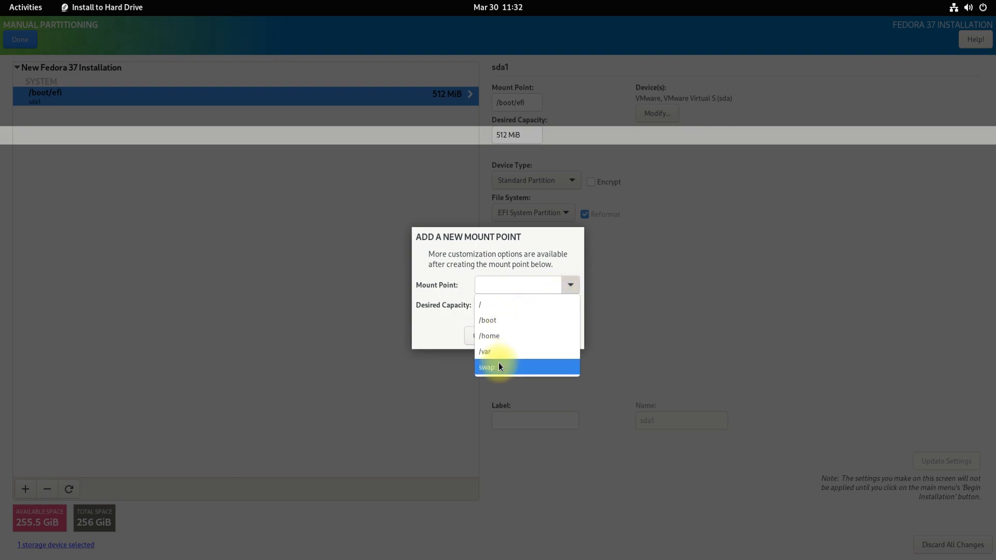
left_click(487, 366)
type("8192M")
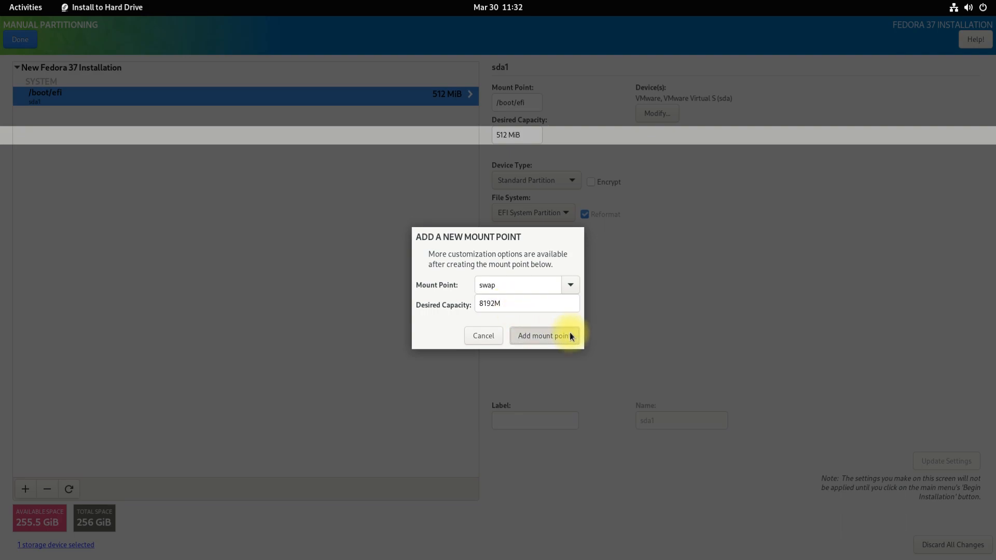
left_click(543, 335)
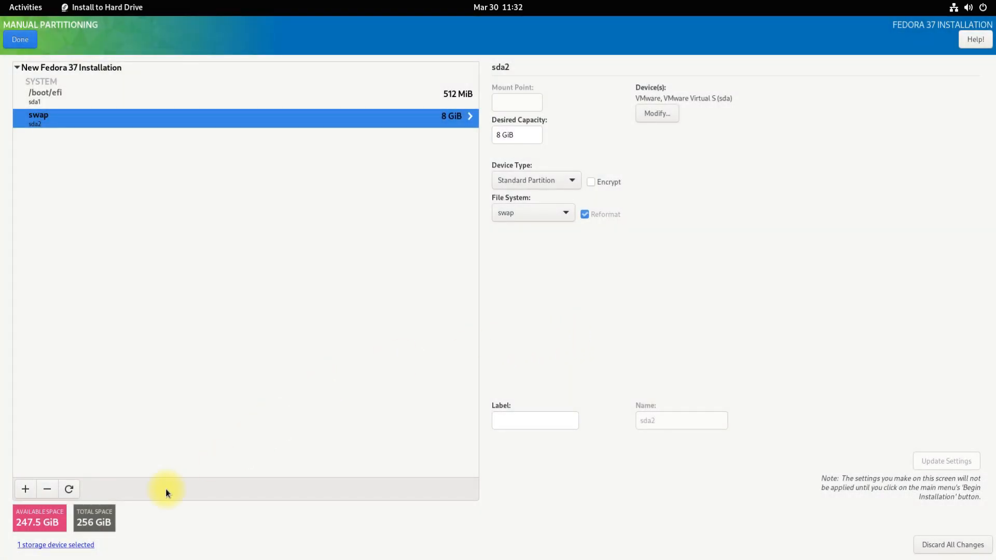
Add a 100 GiB /home Btrfs mount point, leaving 147.5 GiB available
left_click(25, 489)
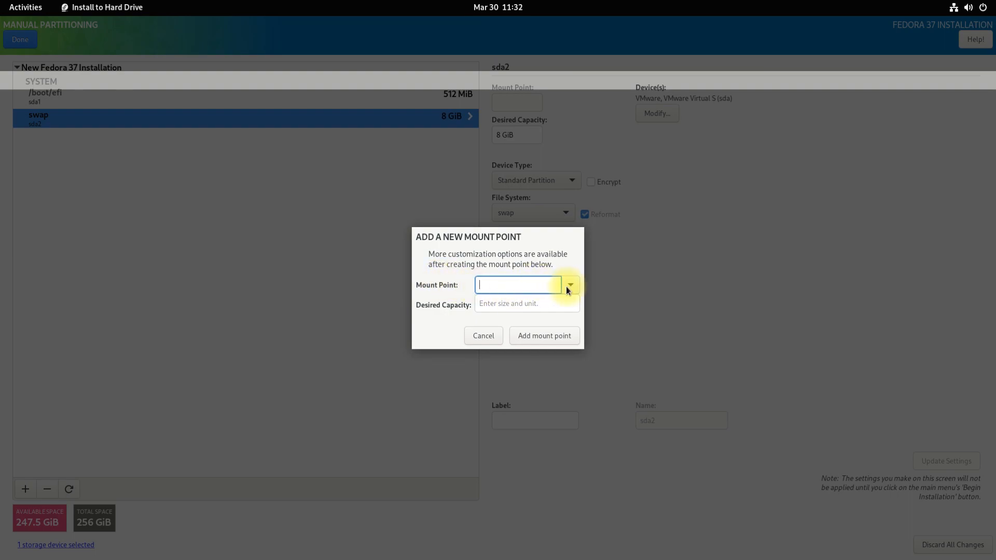
left_click(570, 284)
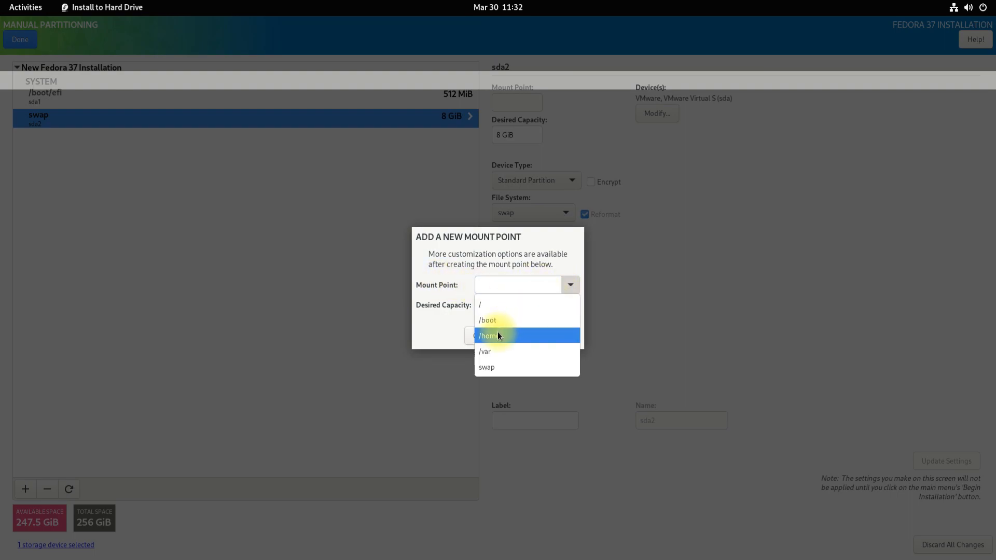
left_click(489, 336)
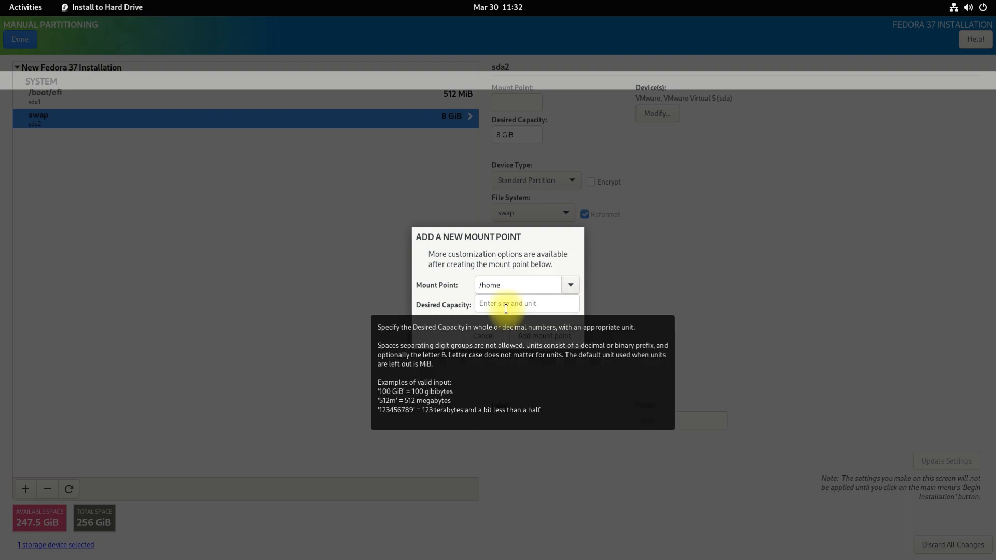
left_click(527, 303)
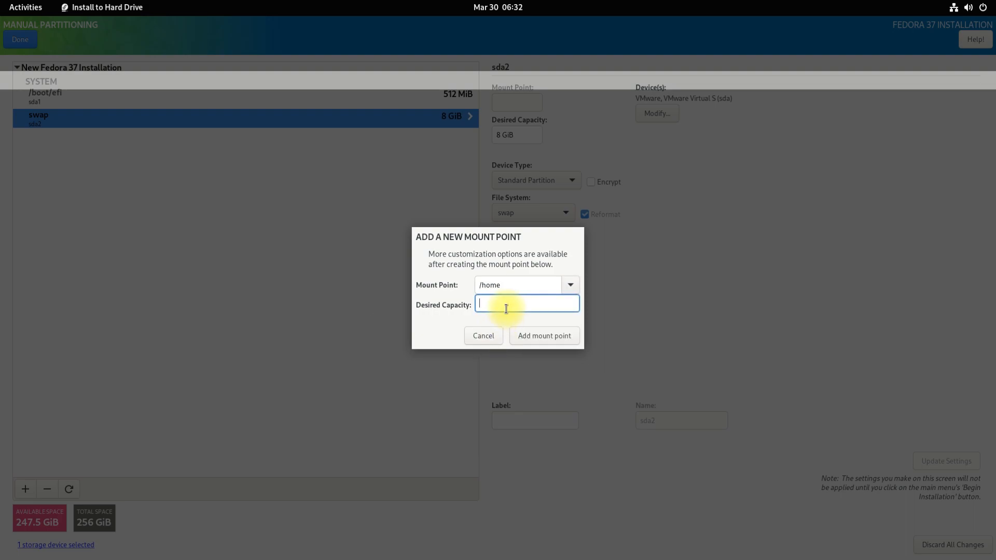
type("100G")
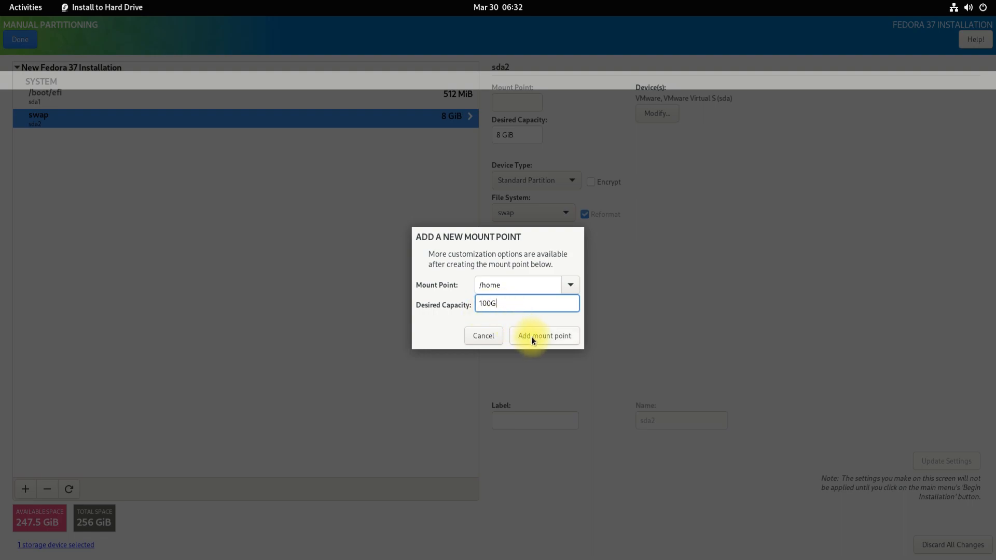
left_click(543, 336)
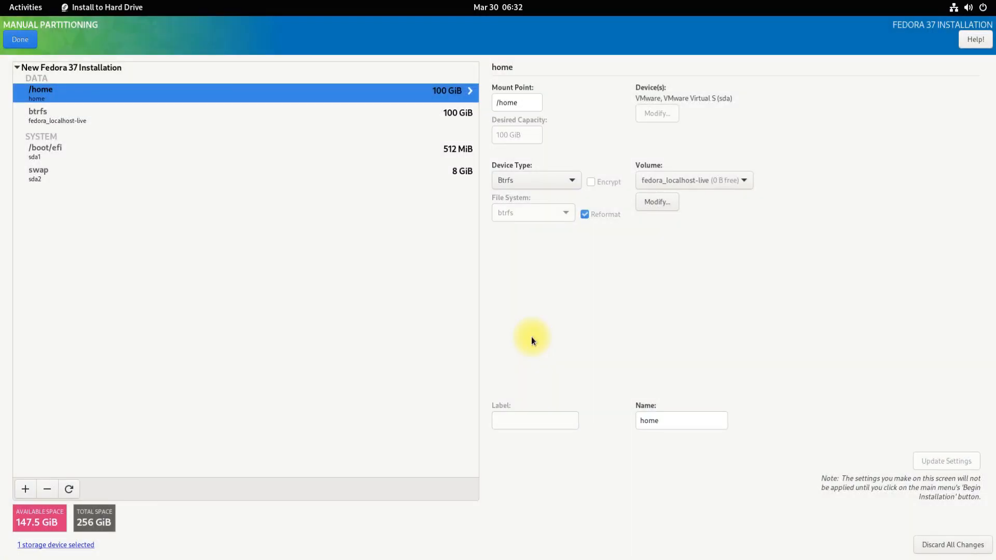
mouse_move(61, 444)
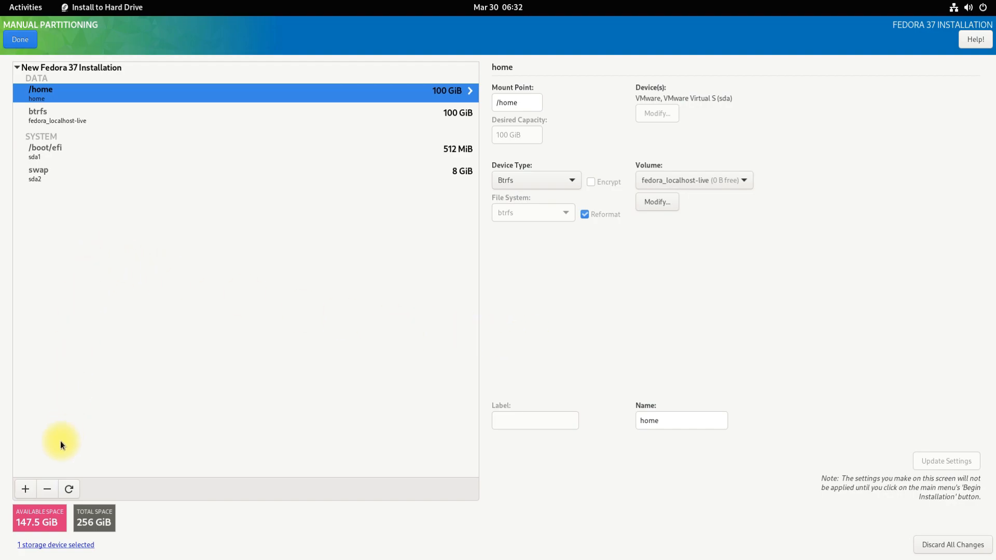
left_click(25, 489)
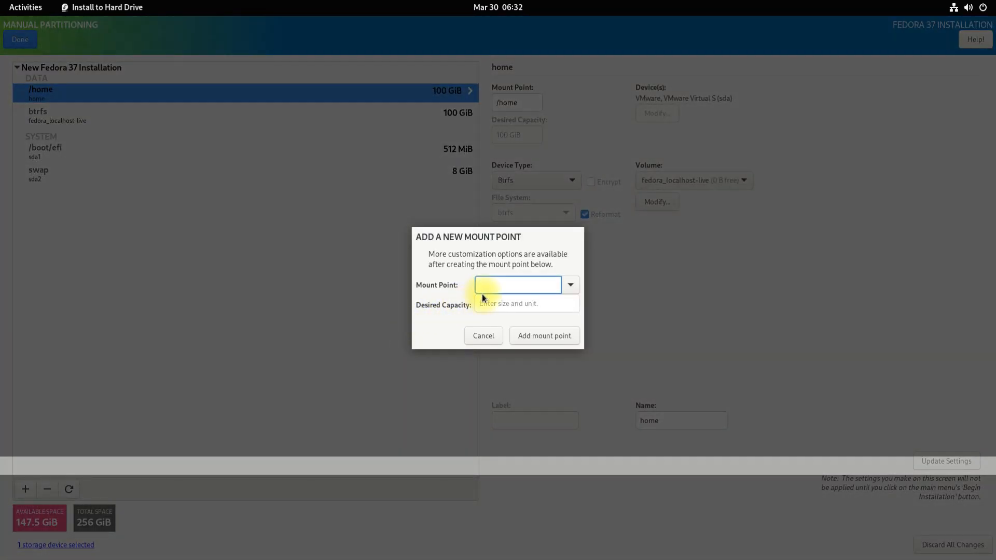
Add a 30 GiB /var mount point
type("30")
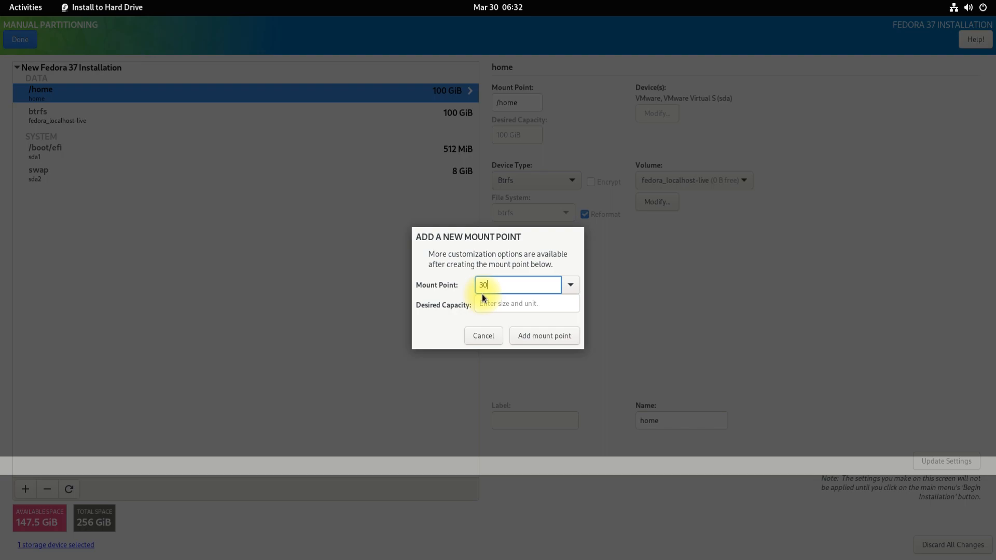
left_click(570, 285)
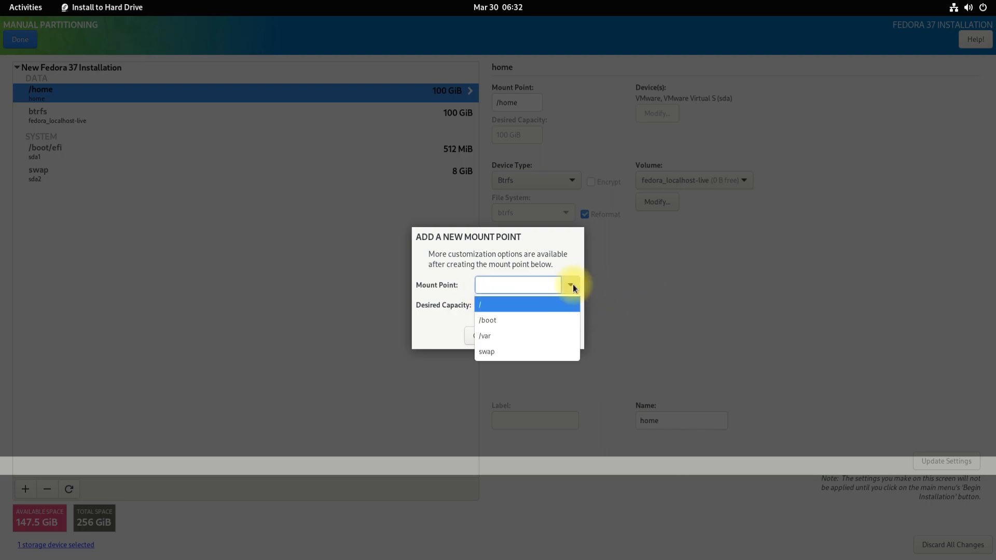
left_click(484, 335)
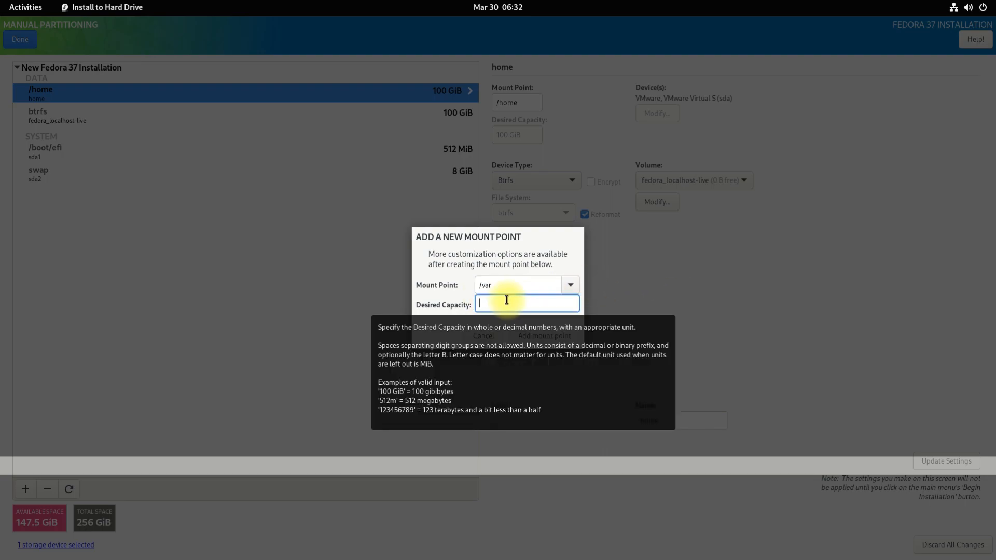
type("30")
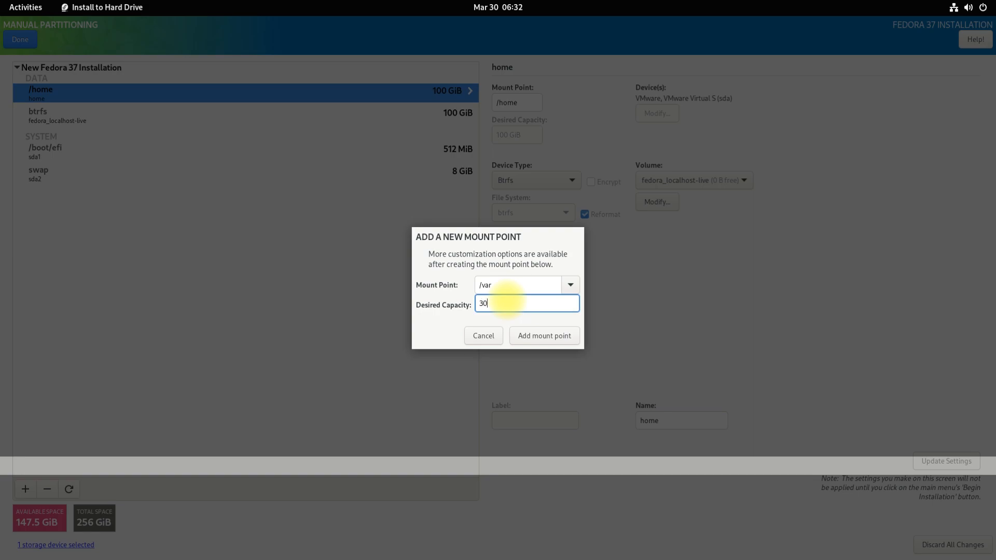
type("G")
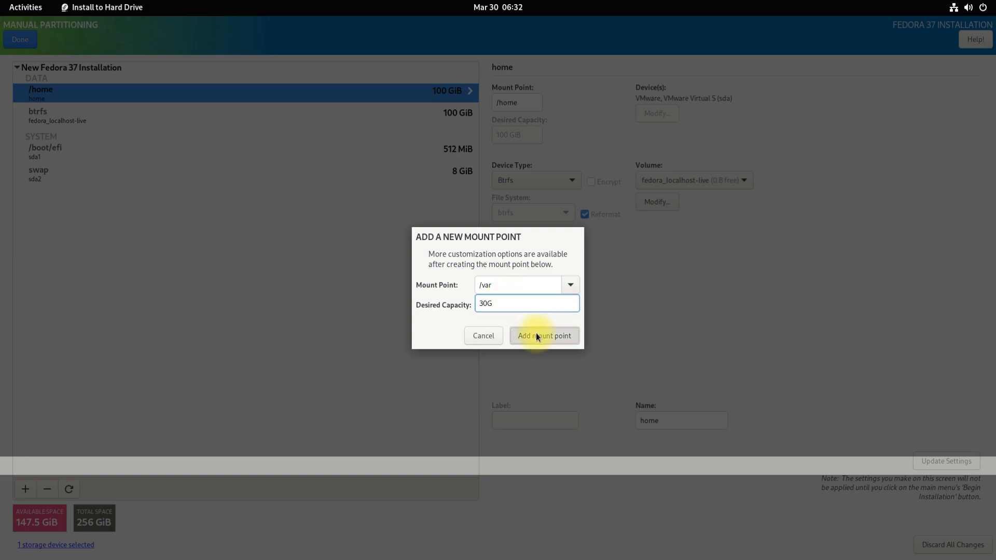
left_click(543, 336)
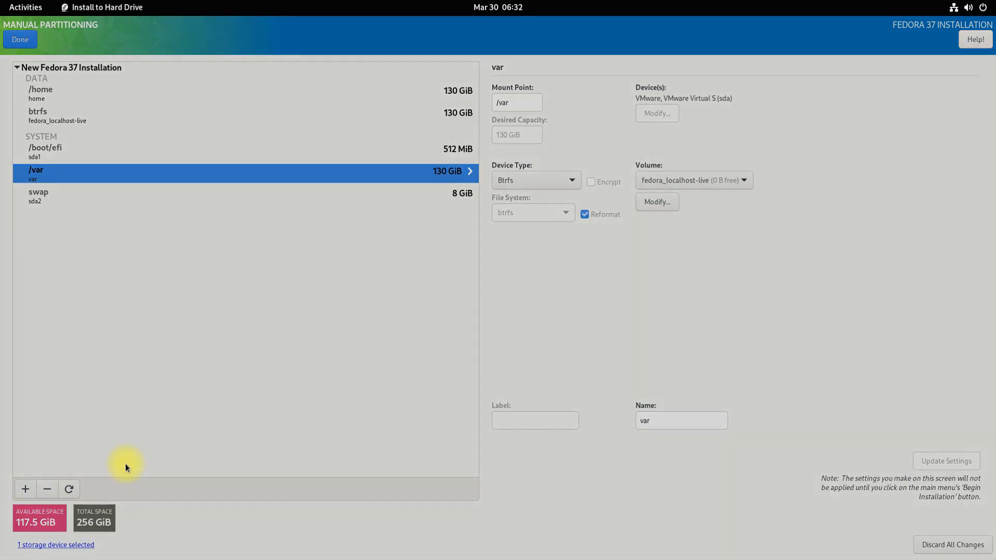
Add the / root mount point with 100 GiB capacity
left_click(26, 489)
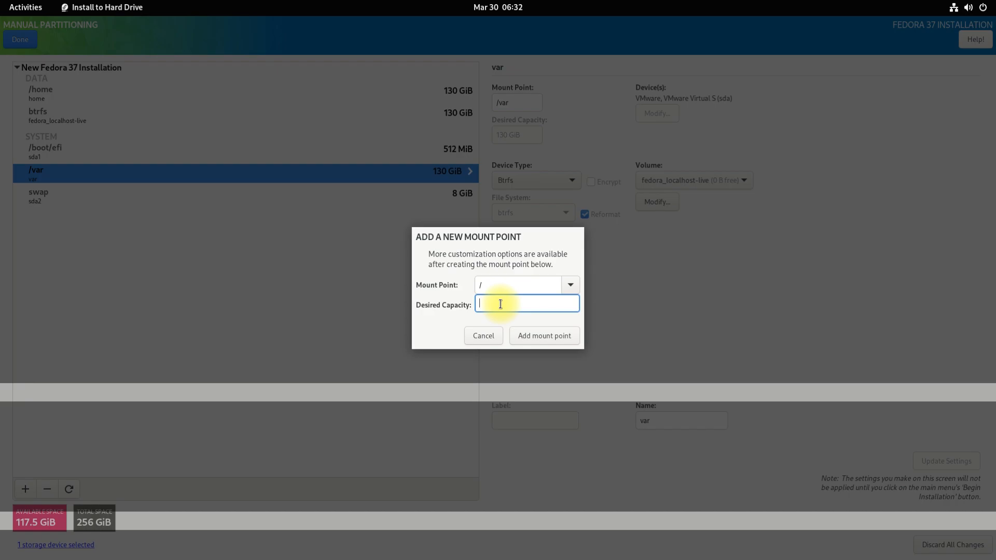
type("100G")
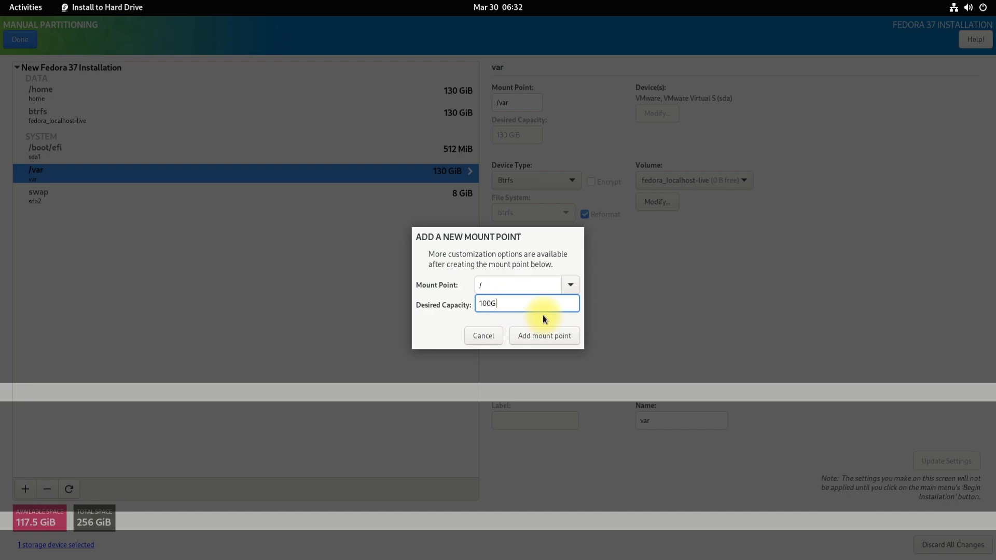
left_click(543, 336)
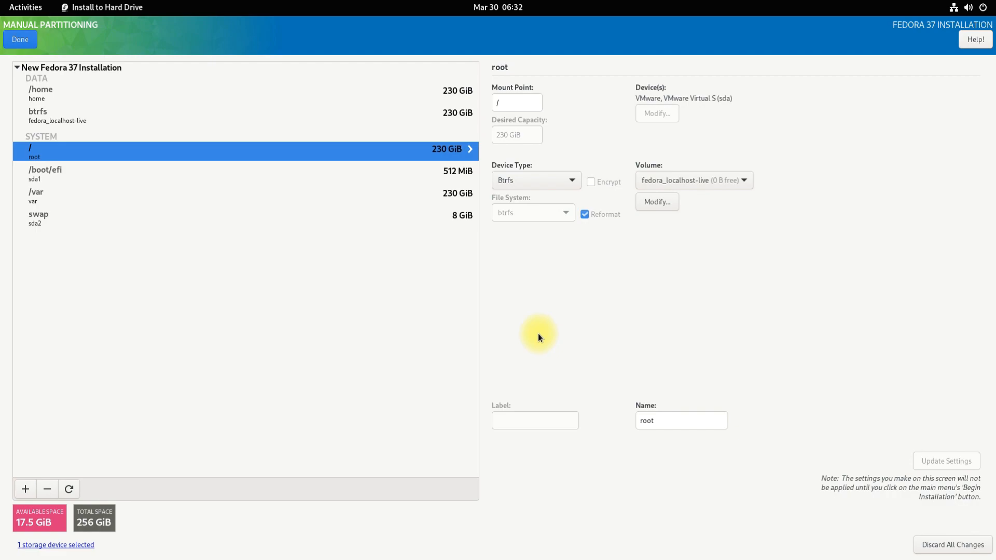
mouse_move(147, 124)
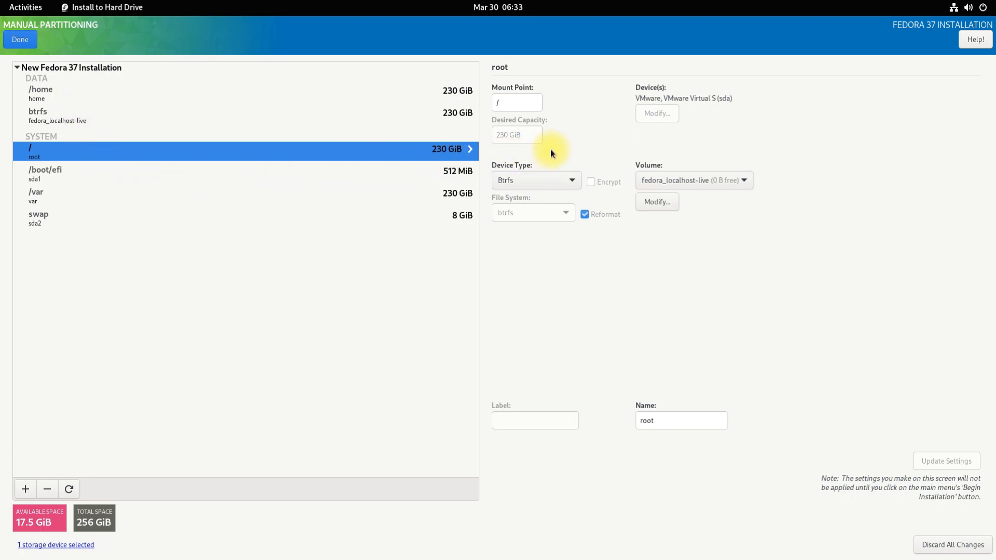
mouse_move(564, 180)
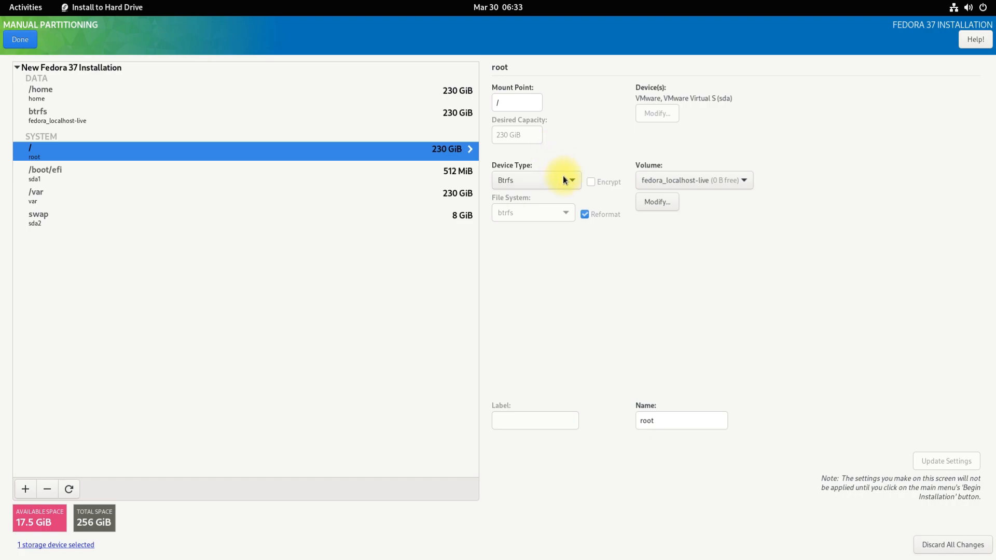
Keep root's device type as Btrfs and accept the summary of disk changes
left_click(535, 180)
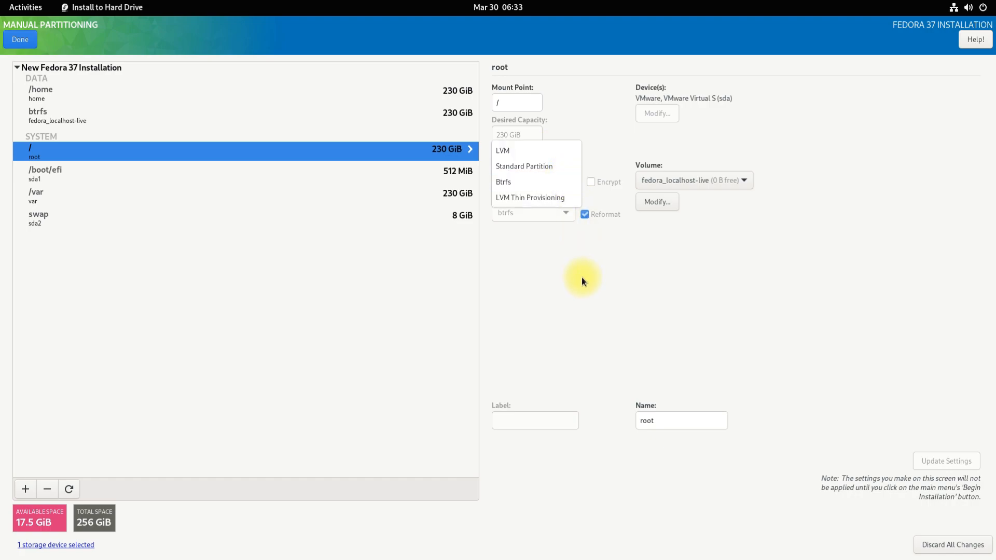
left_click(504, 182)
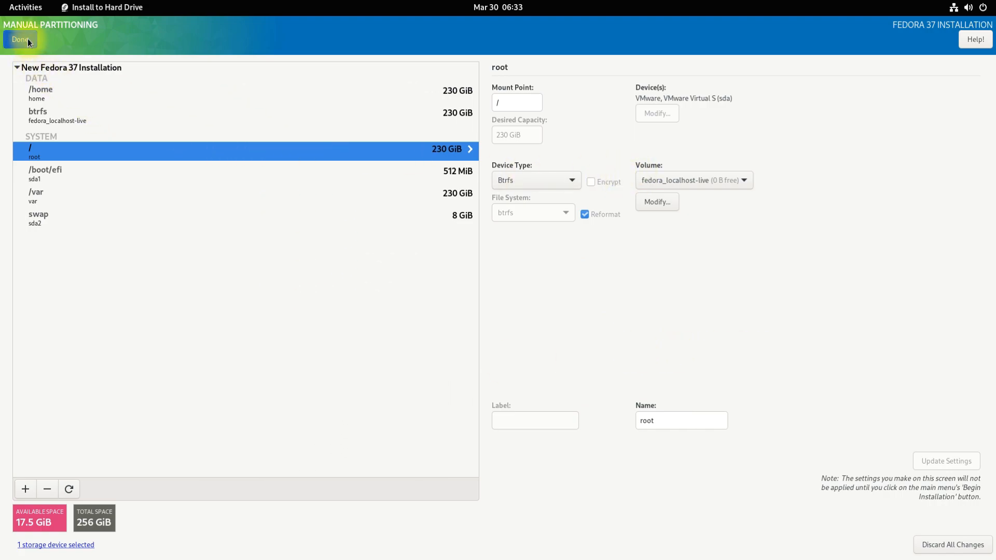
left_click(19, 40)
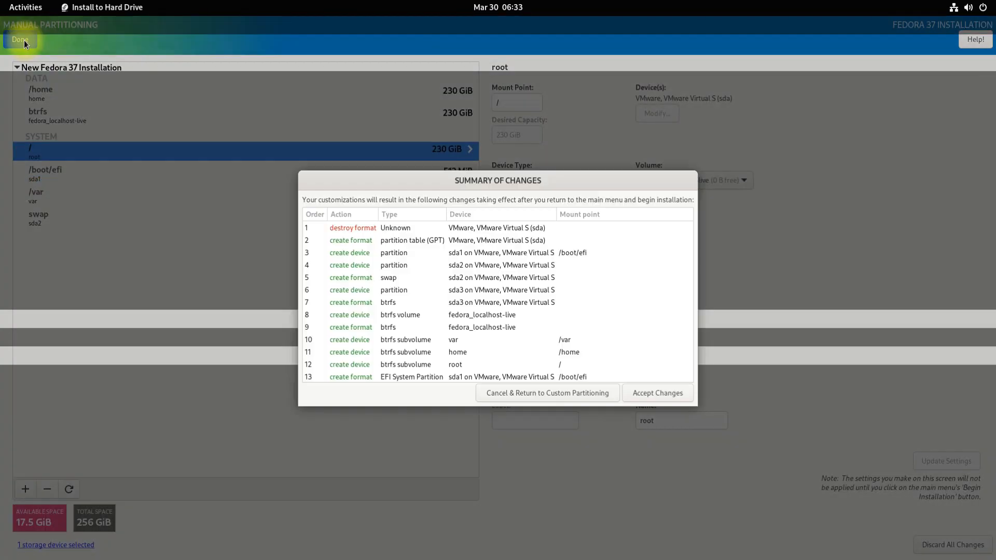
left_click(657, 393)
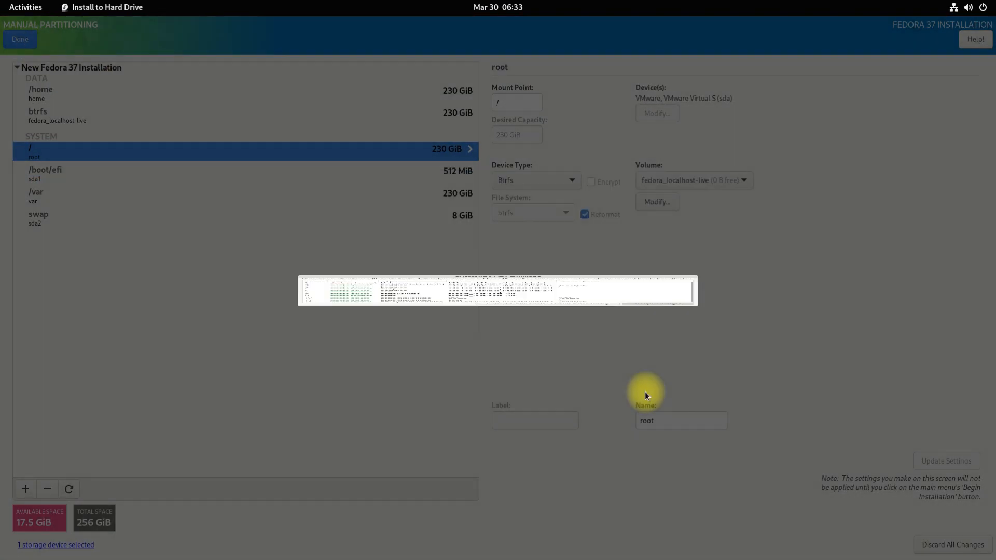
left_click(20, 40)
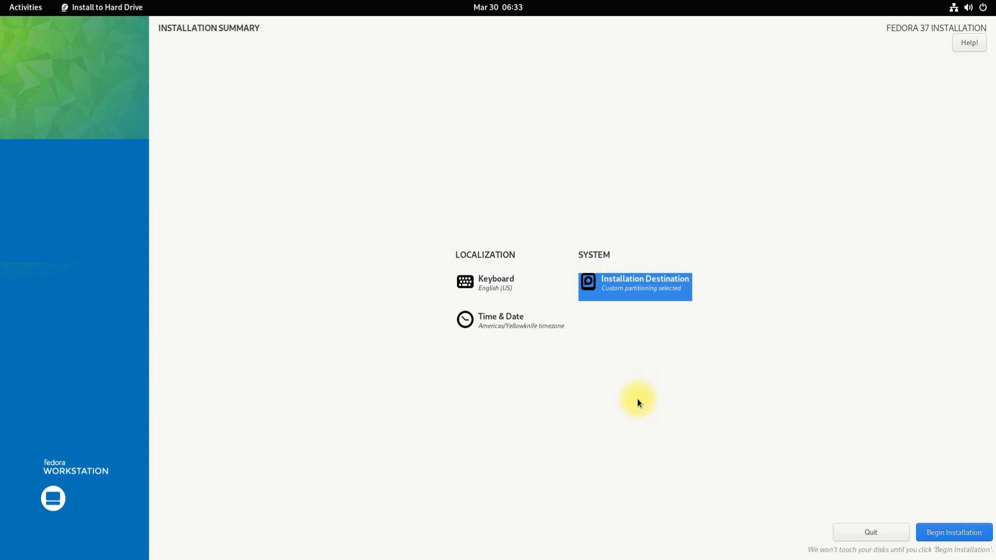
mouse_move(630, 405)
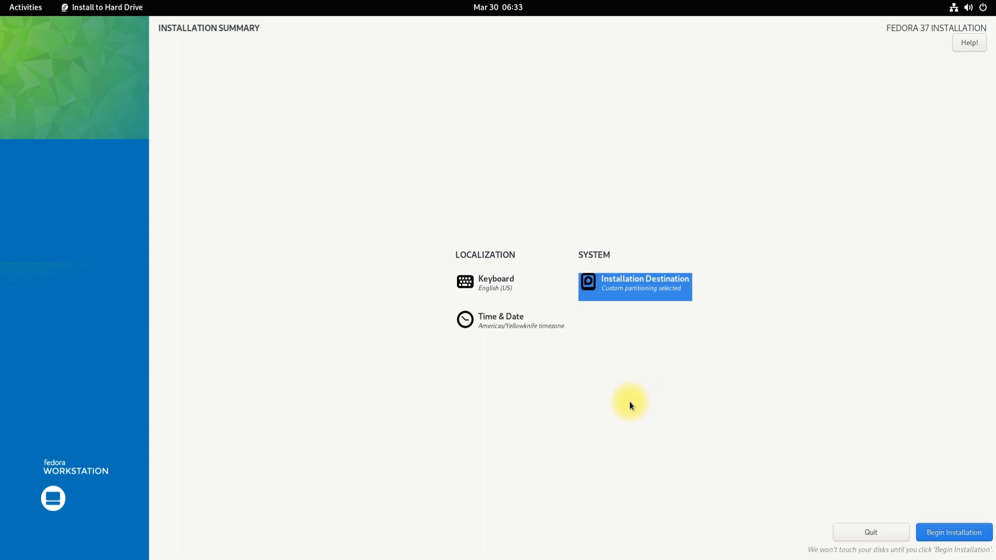
mouse_move(890, 467)
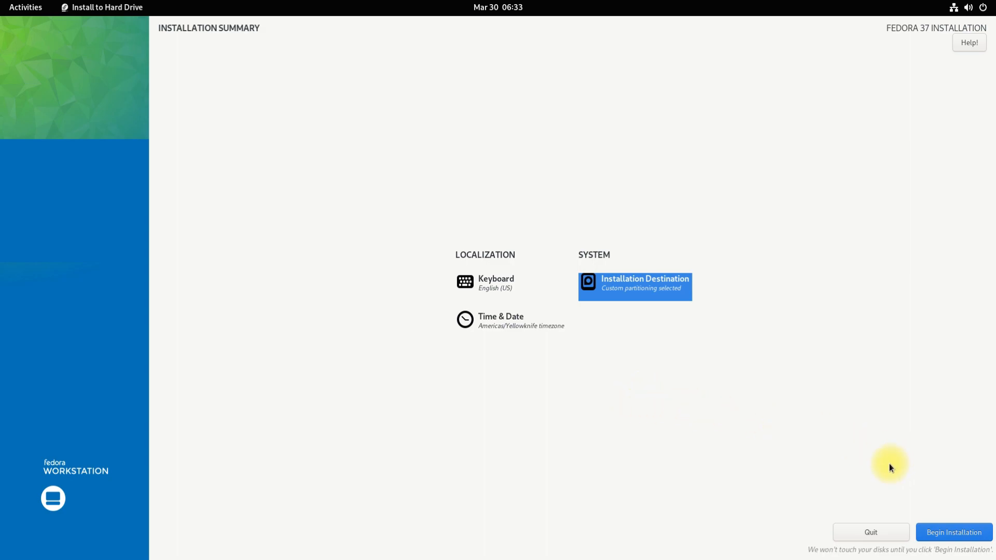
Begin the installation and wait until the progress bar shows Complete!
left_click(953, 532)
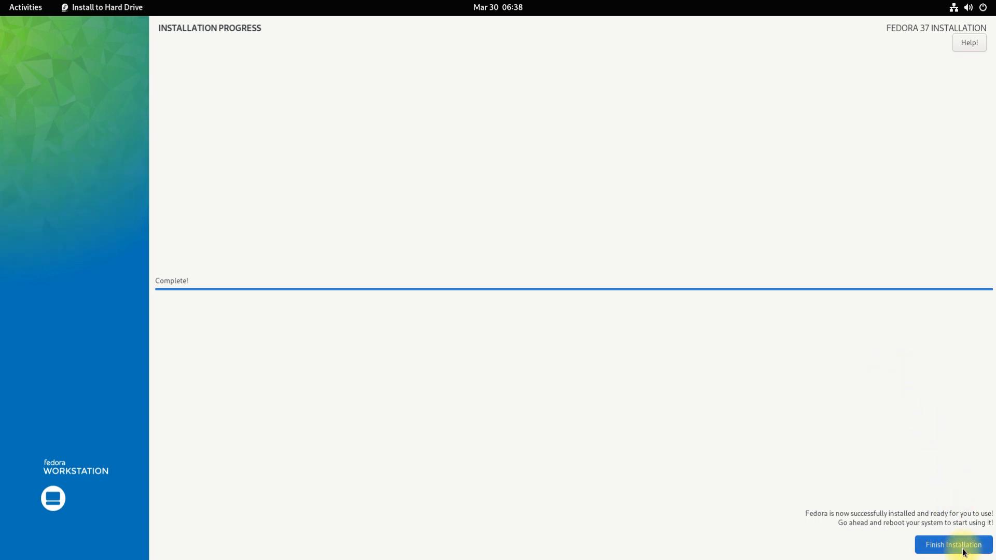
Finish the installation and boot into the Welcome to Fedora Linux 37 setup screen
left_click(953, 545)
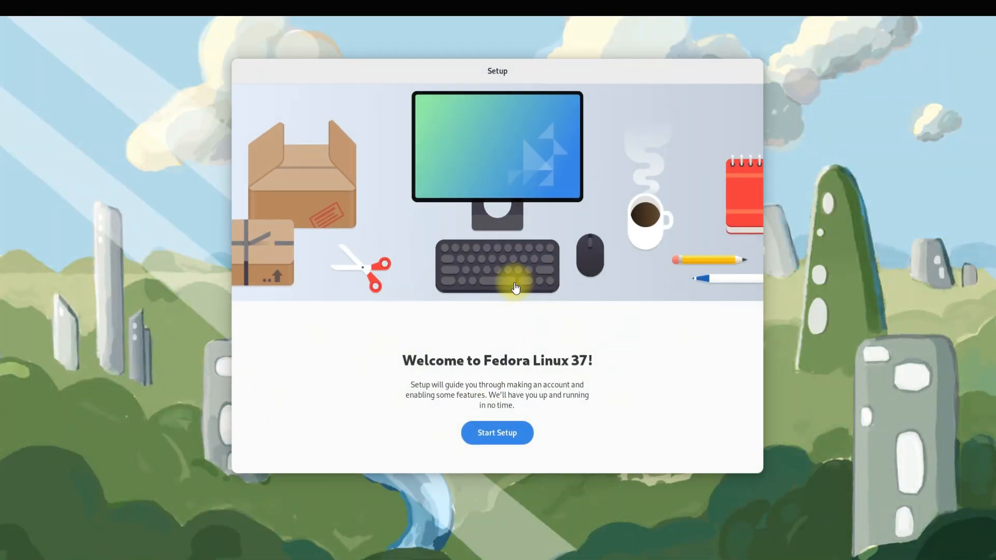
mouse_move(561, 303)
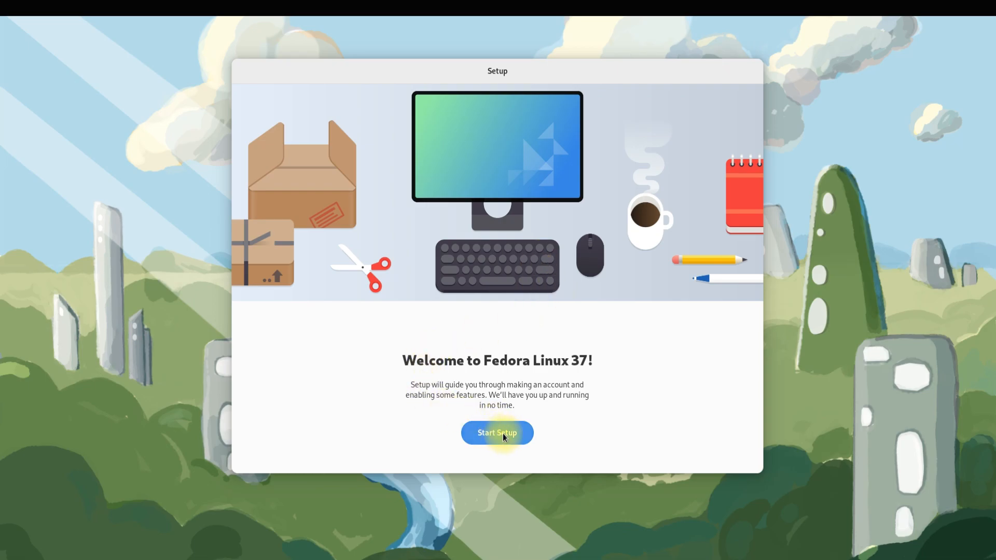
Skip past privacy and third-party repositories, then create user 'tec' with a password
left_click(497, 433)
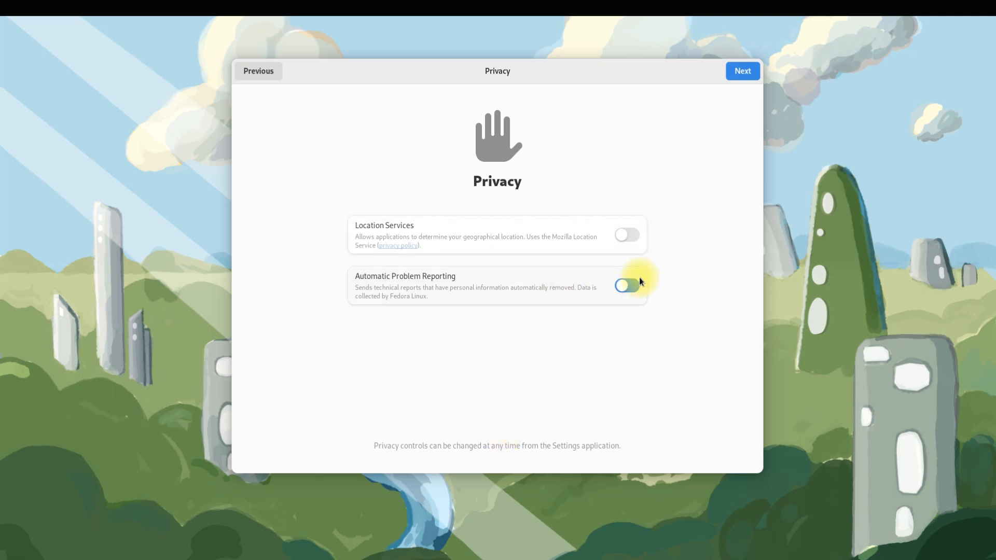
left_click(742, 71)
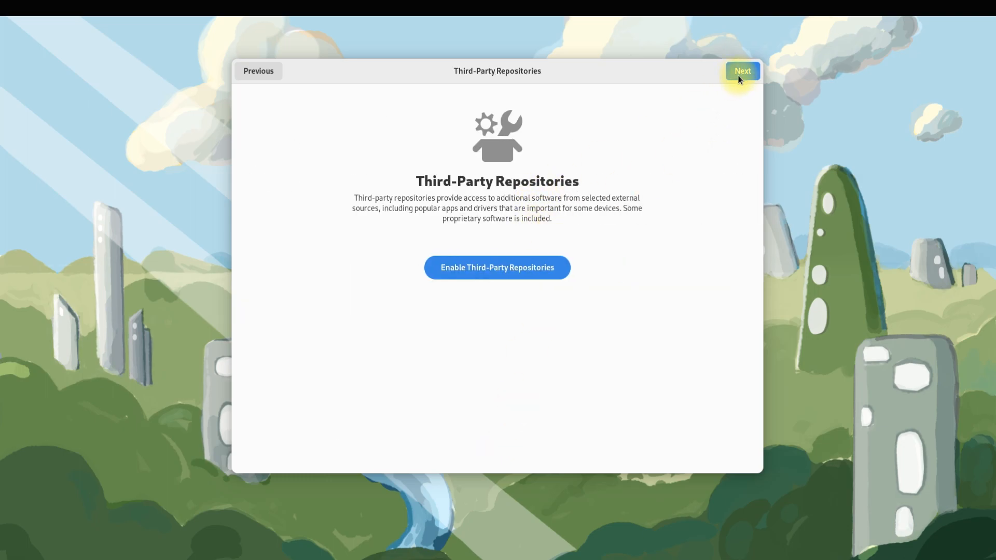
left_click(742, 71)
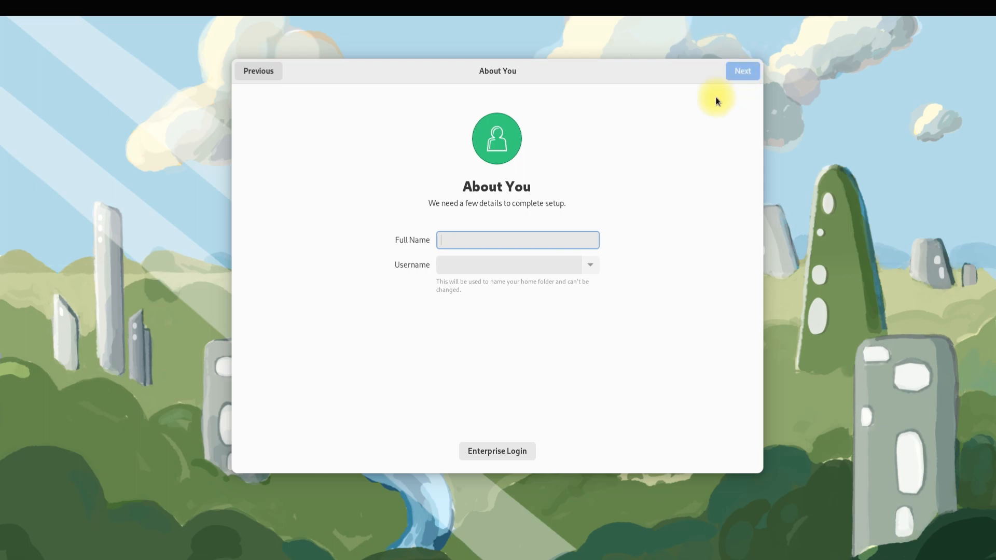
type("techsolut")
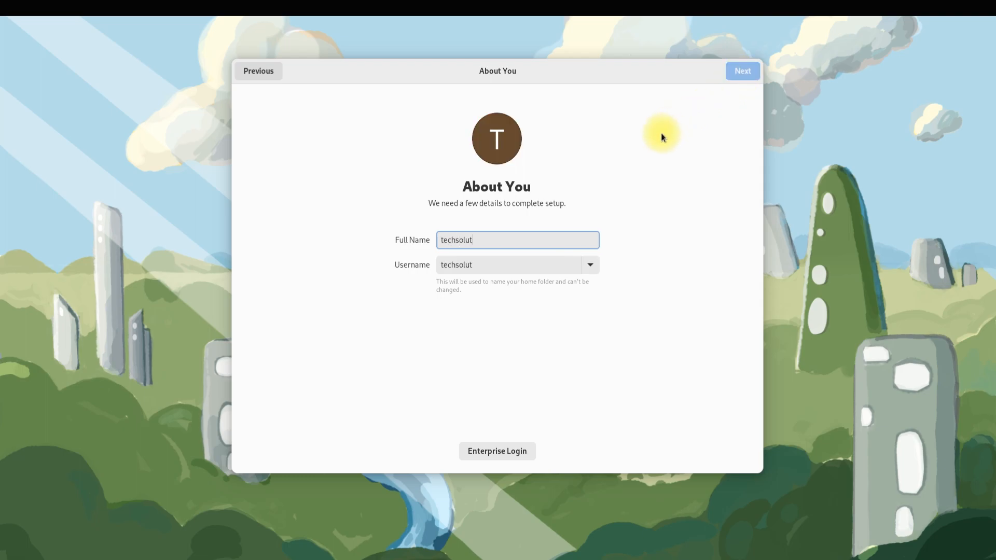
left_click(742, 70)
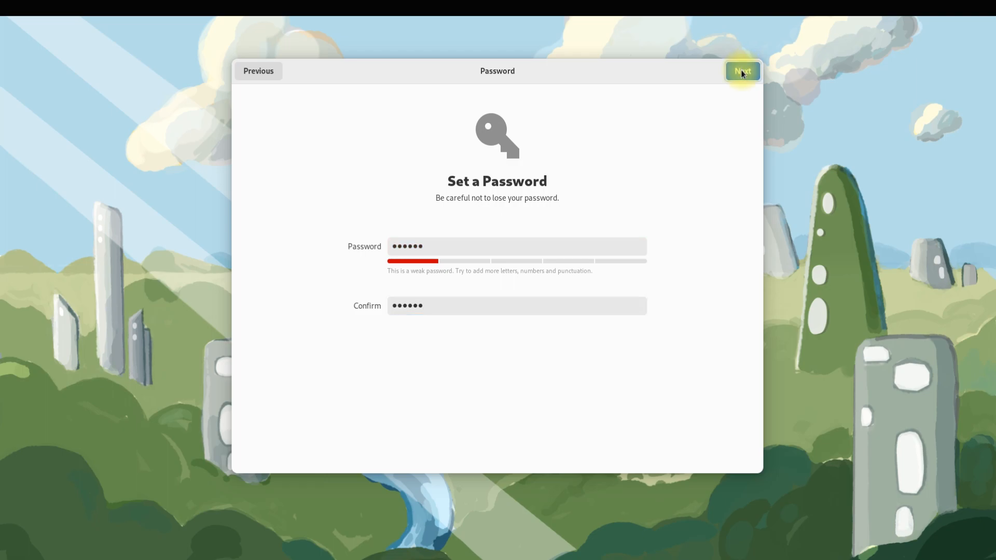
left_click(742, 70)
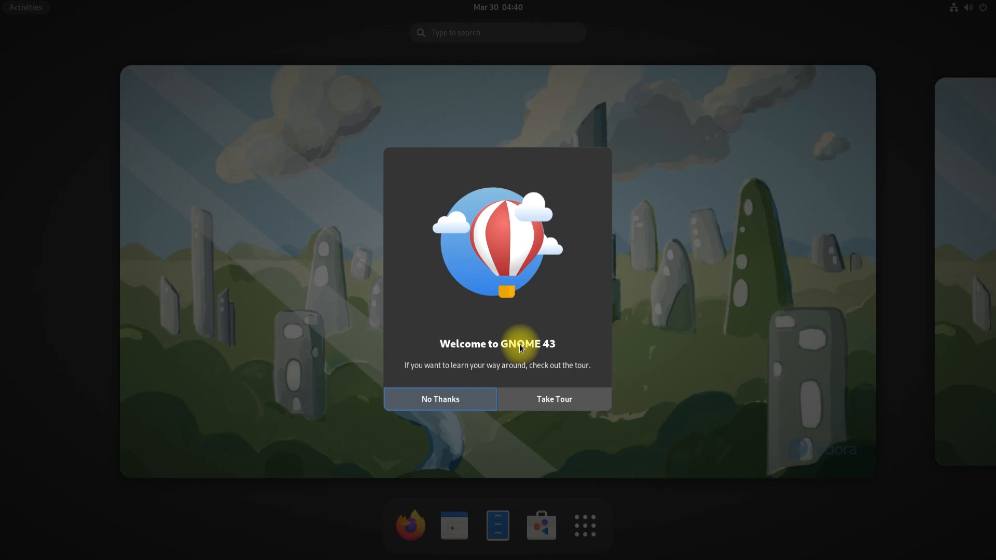